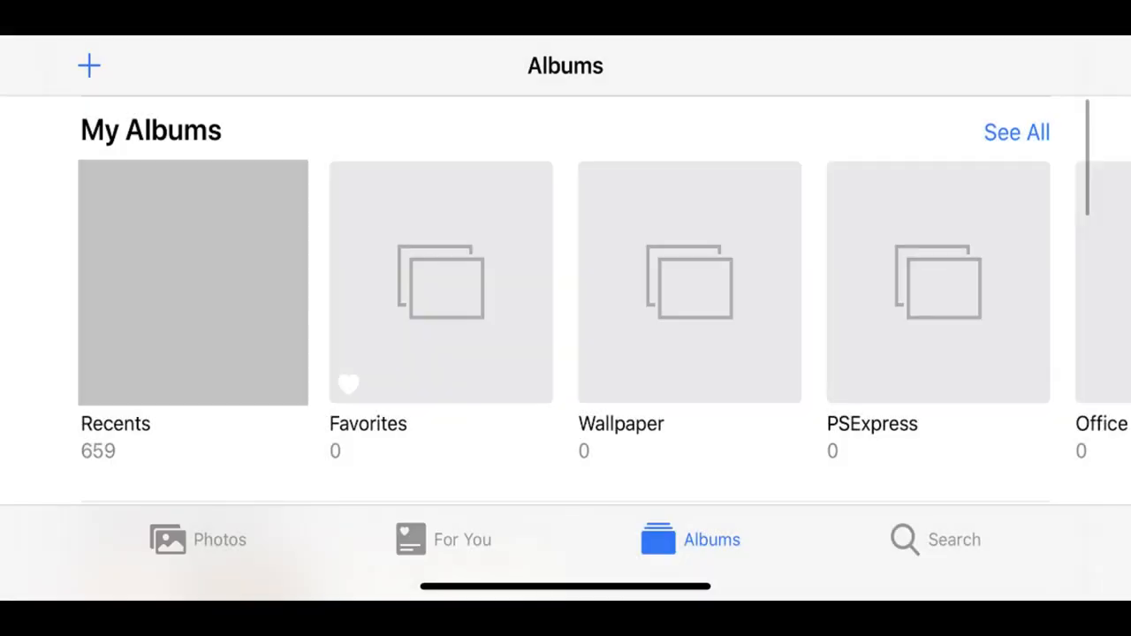
# Step: Switch from the Albums list to the full photo library grid (Nov 4–5, 2019)
pyautogui.click(196, 539)
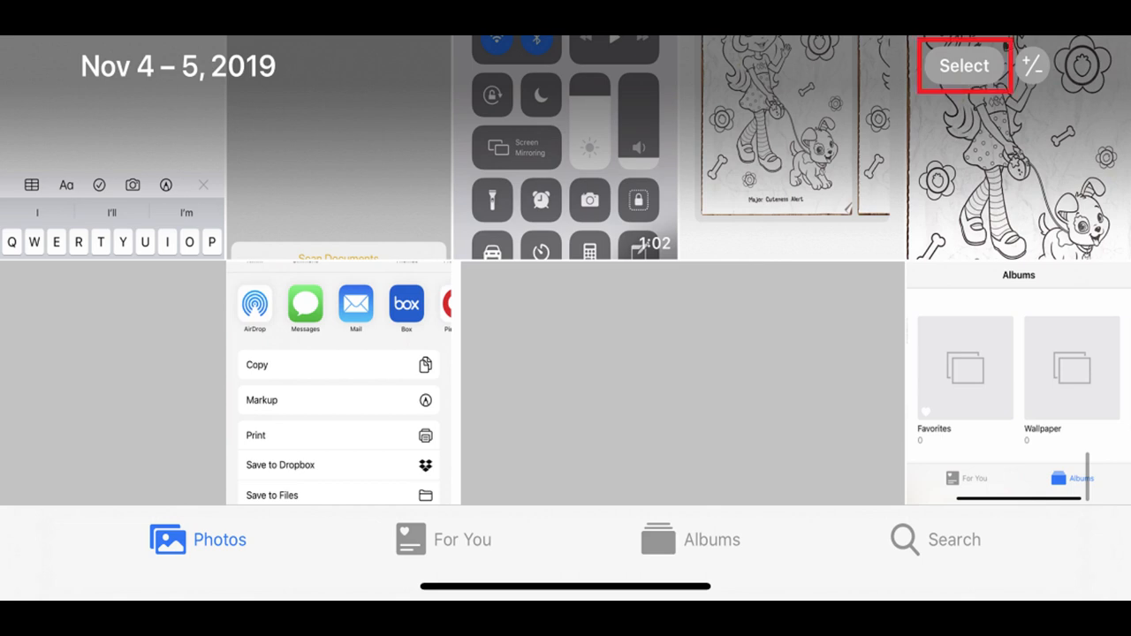
# Step: Enter selection mode and mark the two grassy field photos for sharing
pyautogui.click(969, 66)
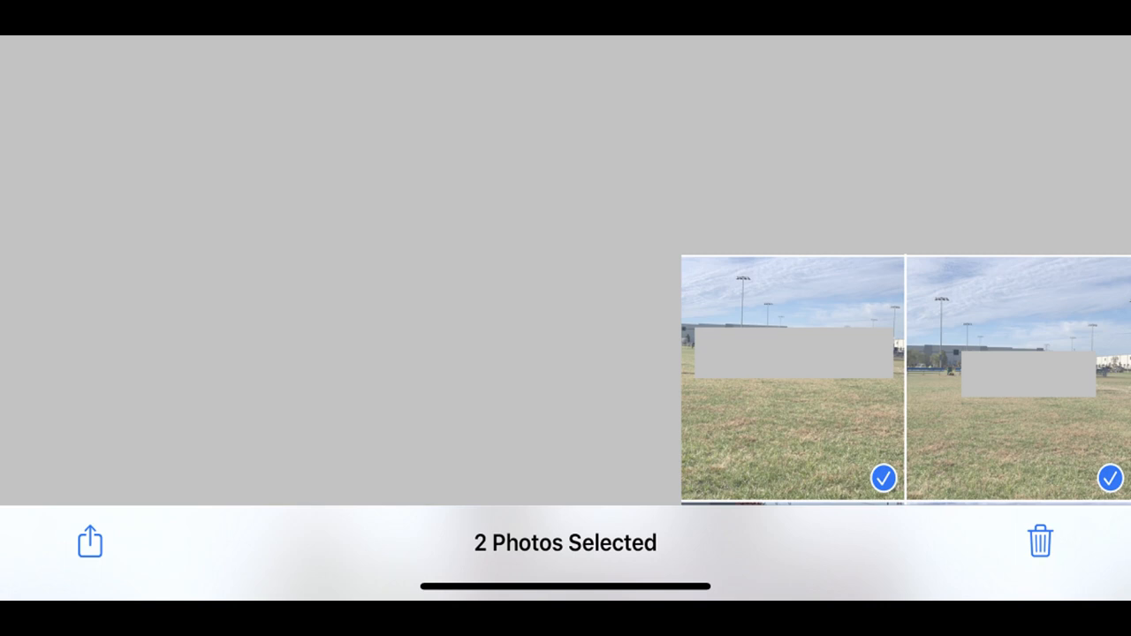
pyautogui.click(89, 541)
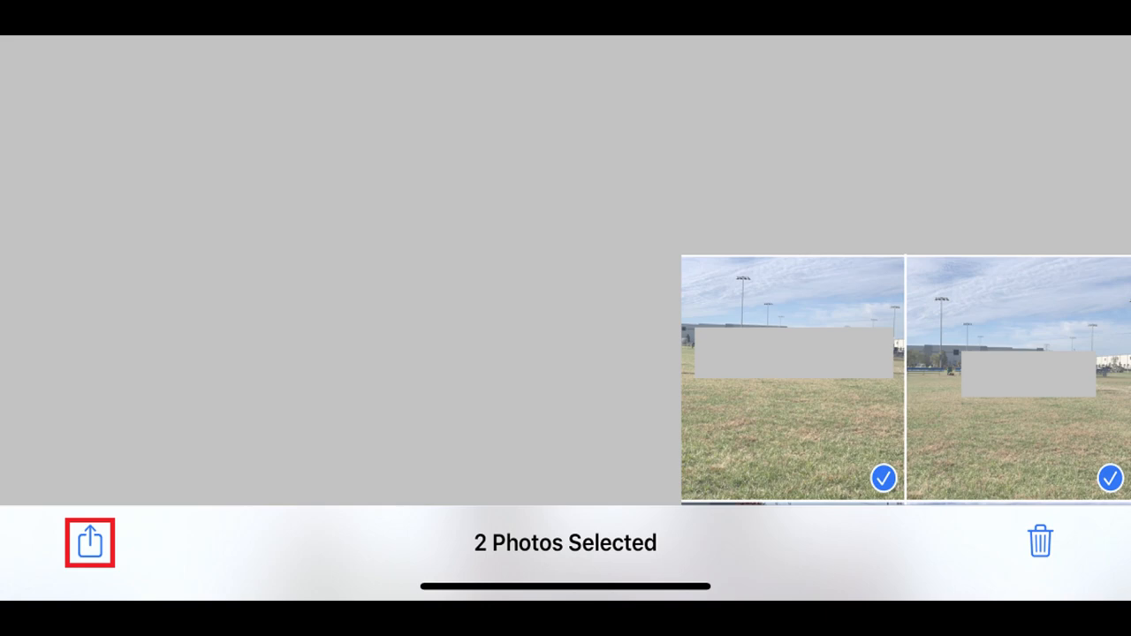
# Step: Share the two selected field photos and reach the Options page with Include Location
pyautogui.click(88, 543)
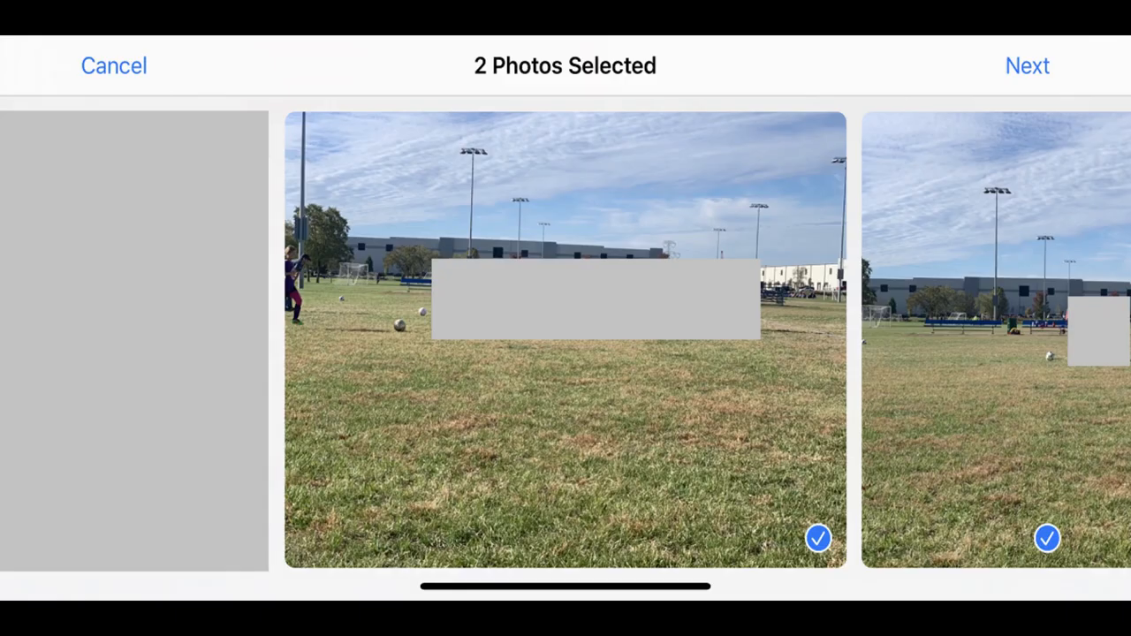
pyautogui.click(1027, 66)
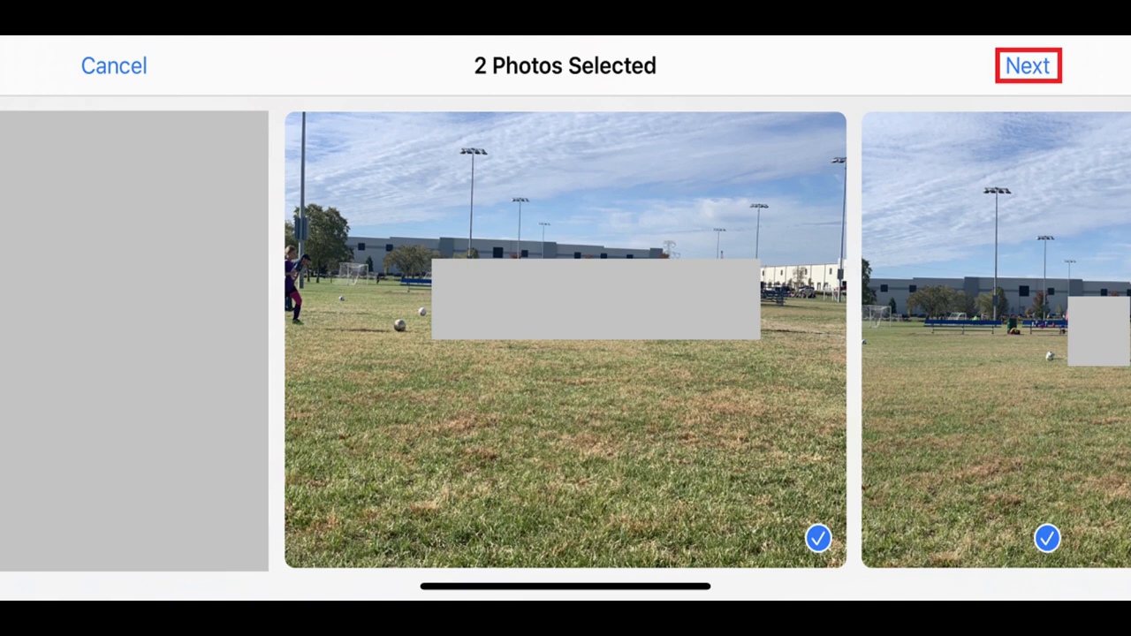
pyautogui.click(1029, 65)
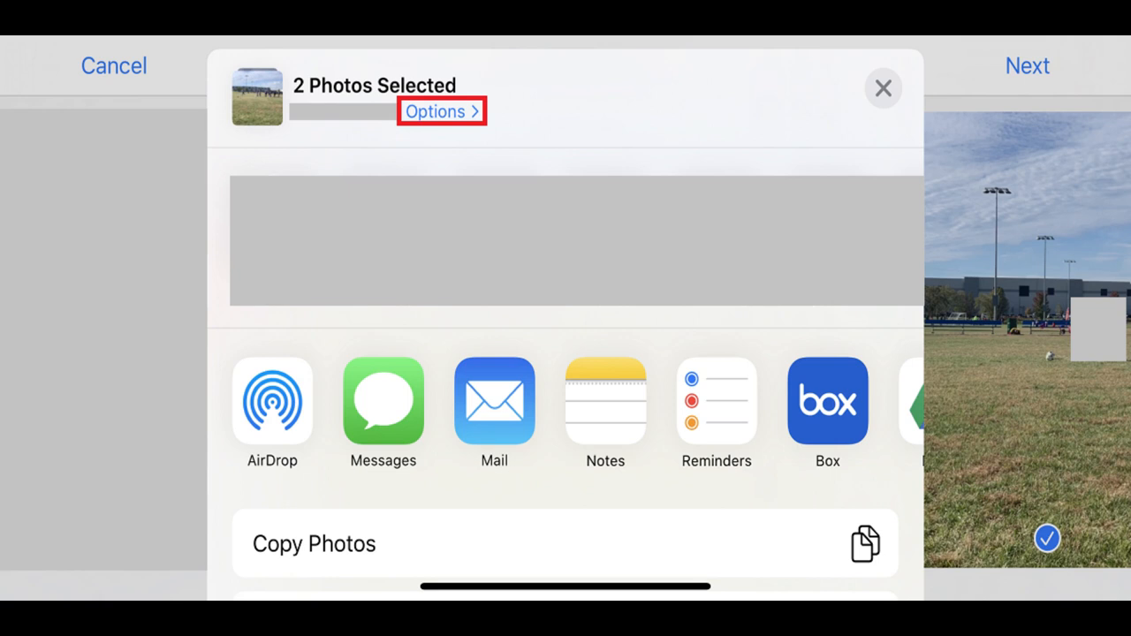
pyautogui.click(434, 117)
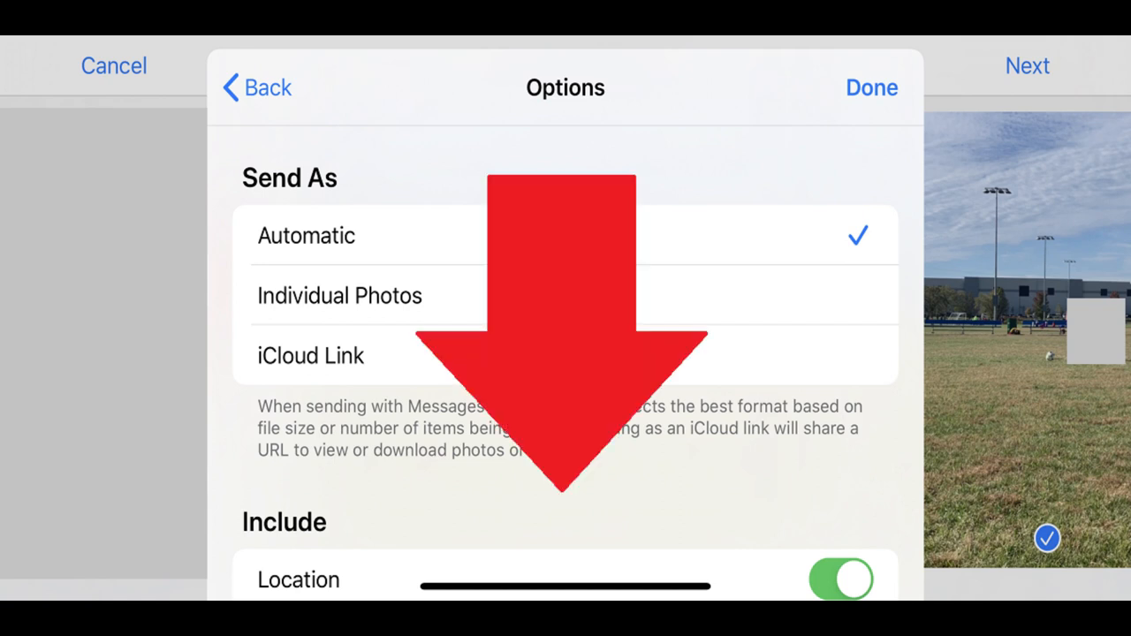
# Step: Turn the Location toggle off in the share options and confirm with Done
pyautogui.scroll(-3)
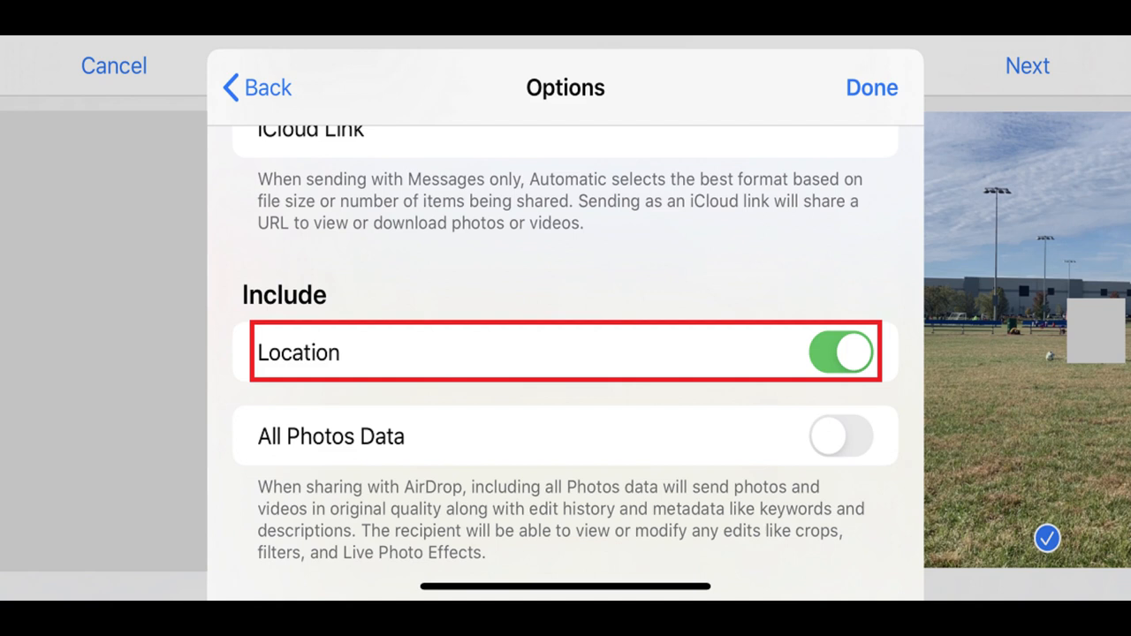
pyautogui.click(841, 352)
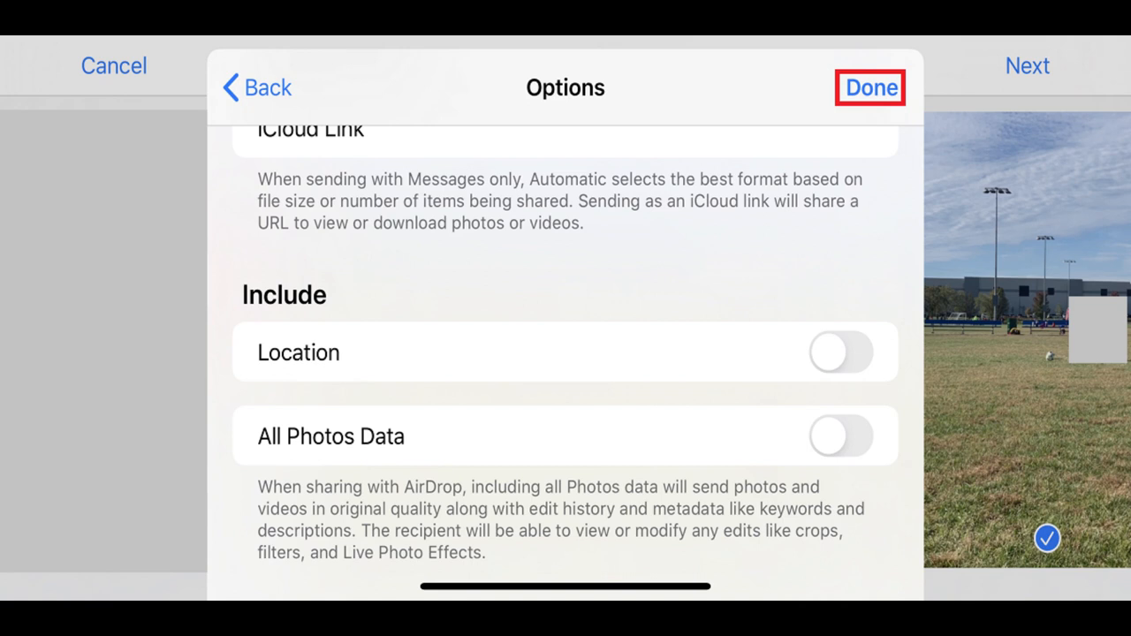
pyautogui.click(875, 89)
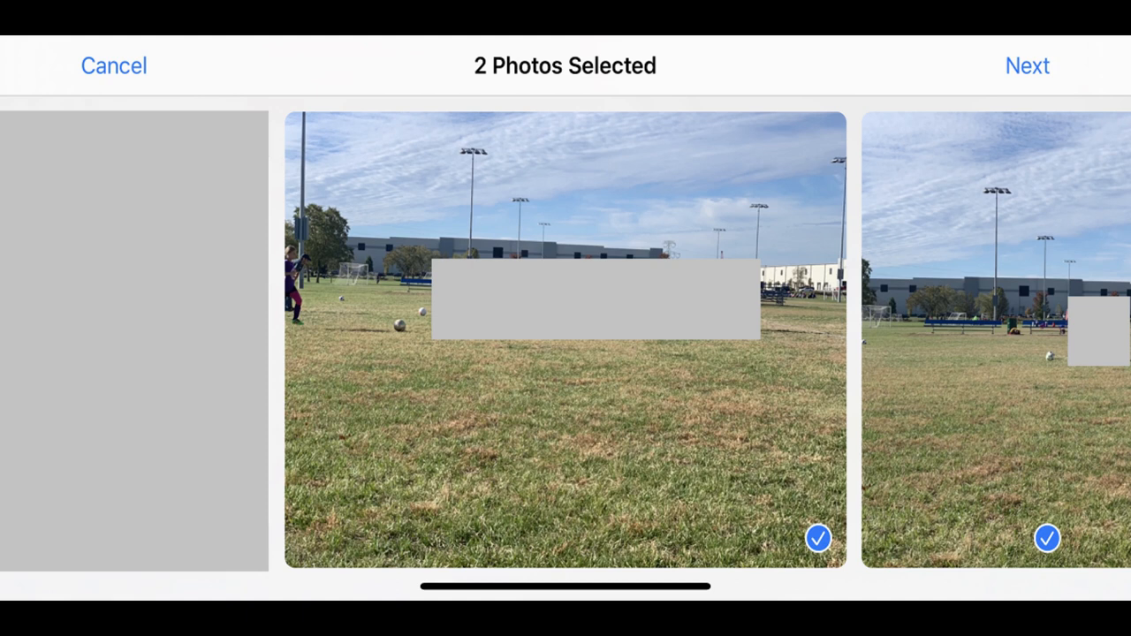
# Step: Return to the share sheet, its header now reading No Location for the two photos
pyautogui.click(1027, 65)
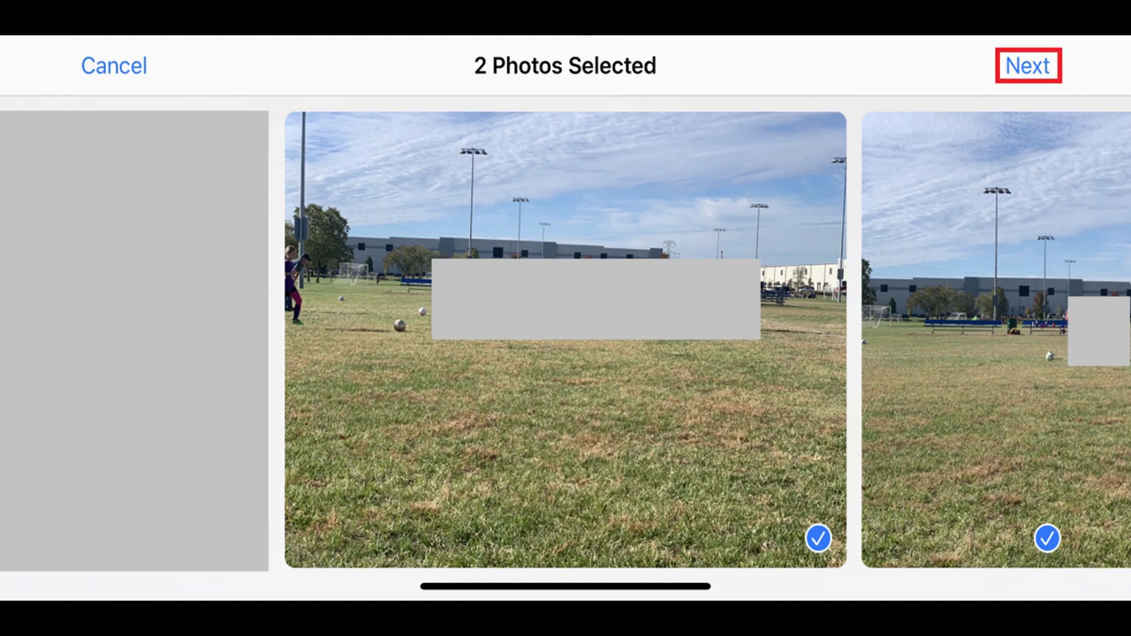
pyautogui.click(1029, 66)
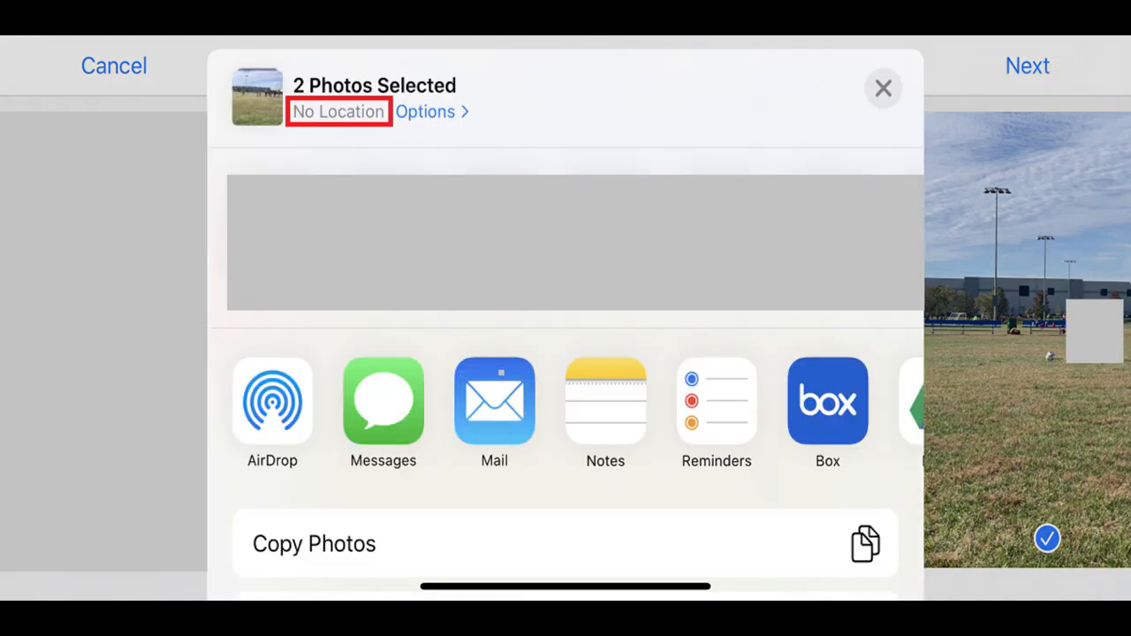